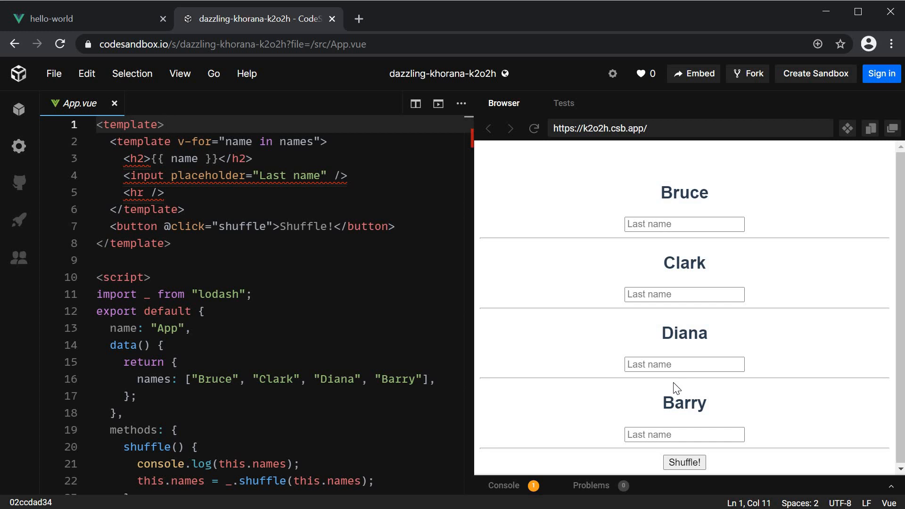
- Shuffle the preview names several times, ending in Diana, Clark, Bruce, Barry order
click(164, 124)
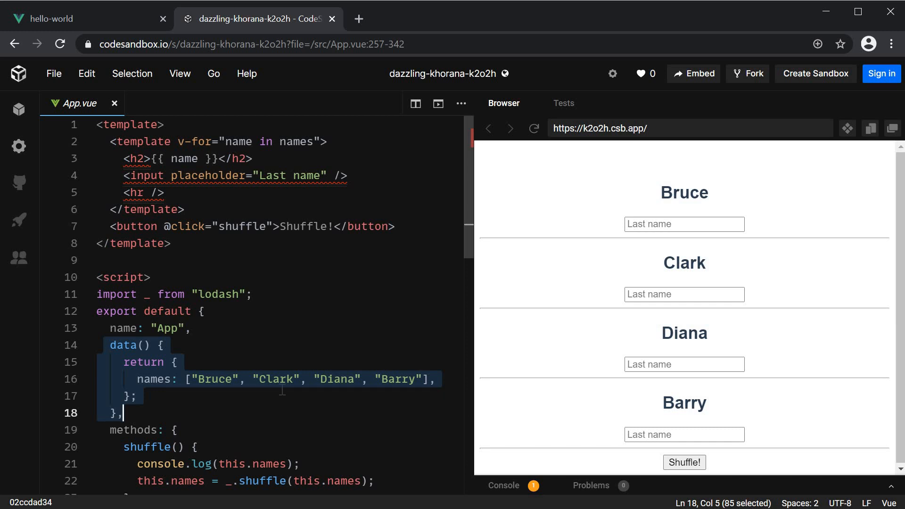
mouse_move(106, 142)
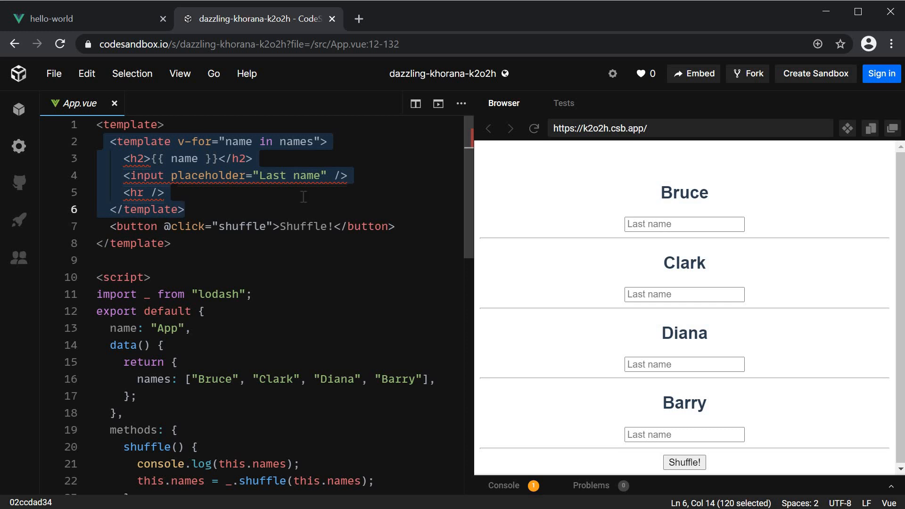
mouse_move(286, 157)
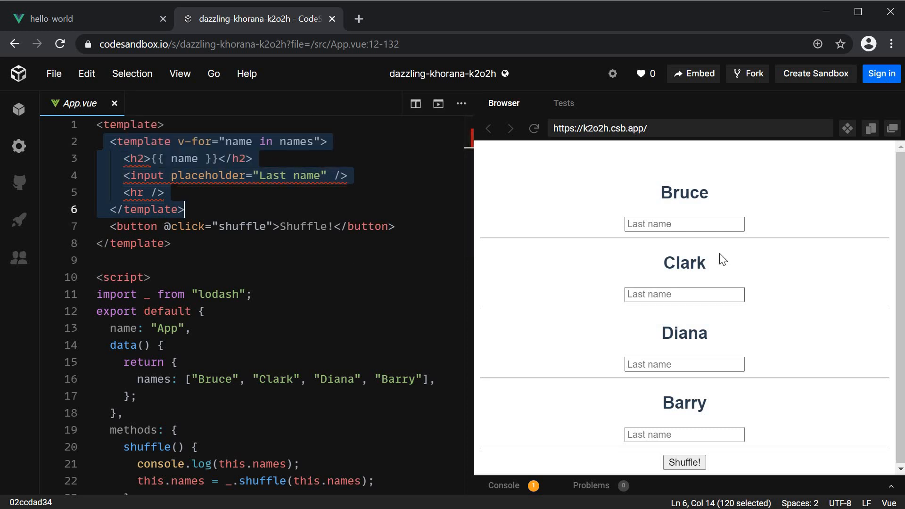
mouse_move(773, 320)
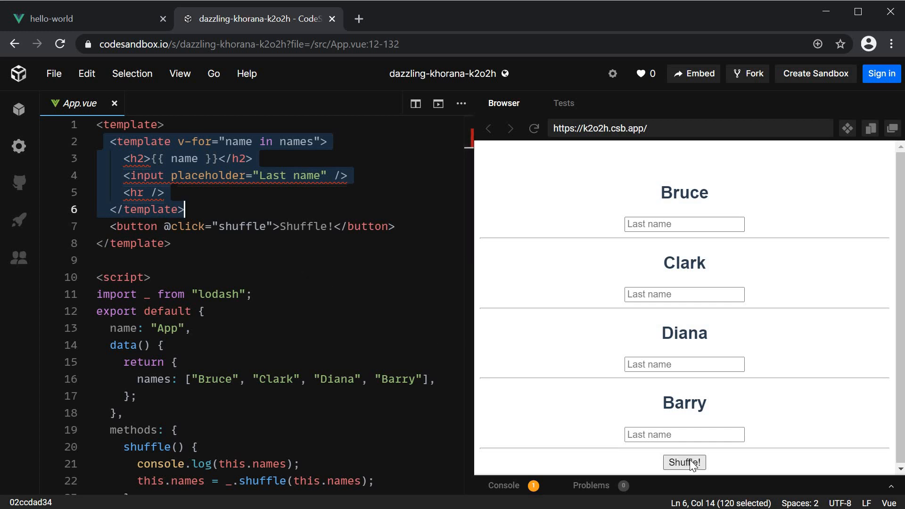
mouse_move(743, 459)
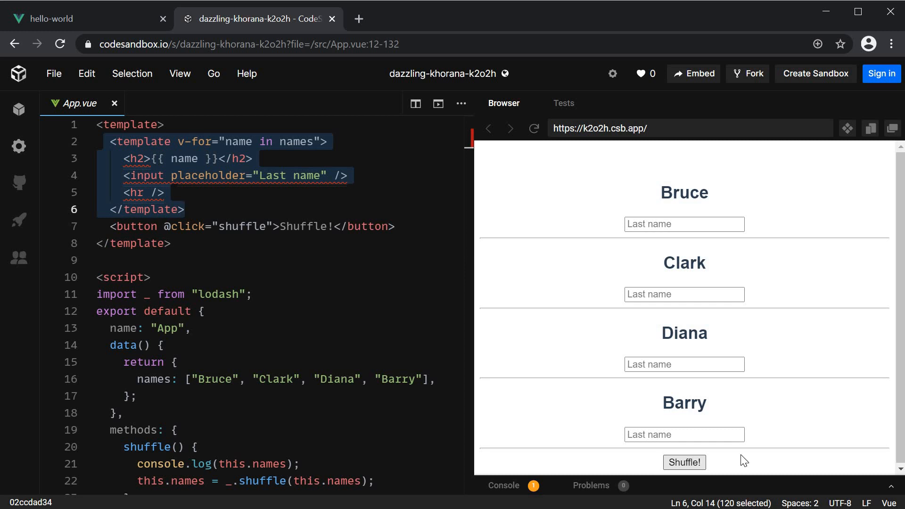
mouse_move(783, 327)
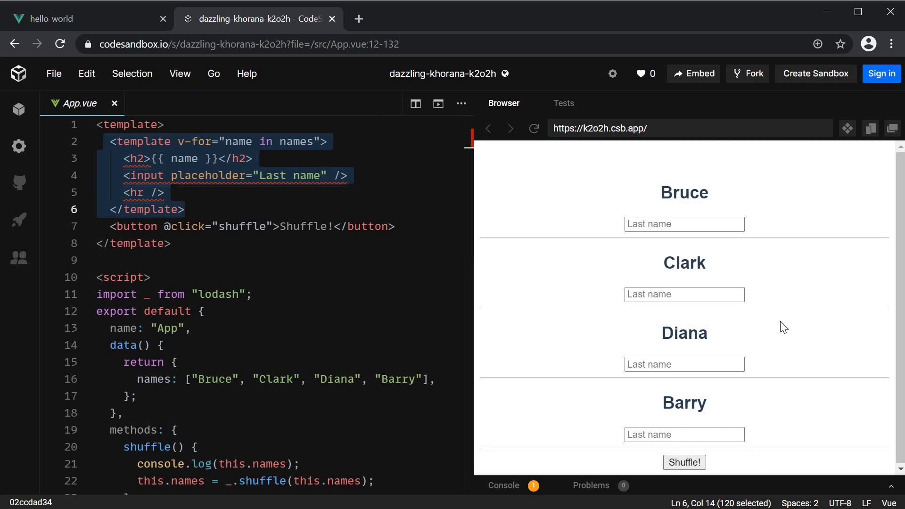
mouse_move(684, 462)
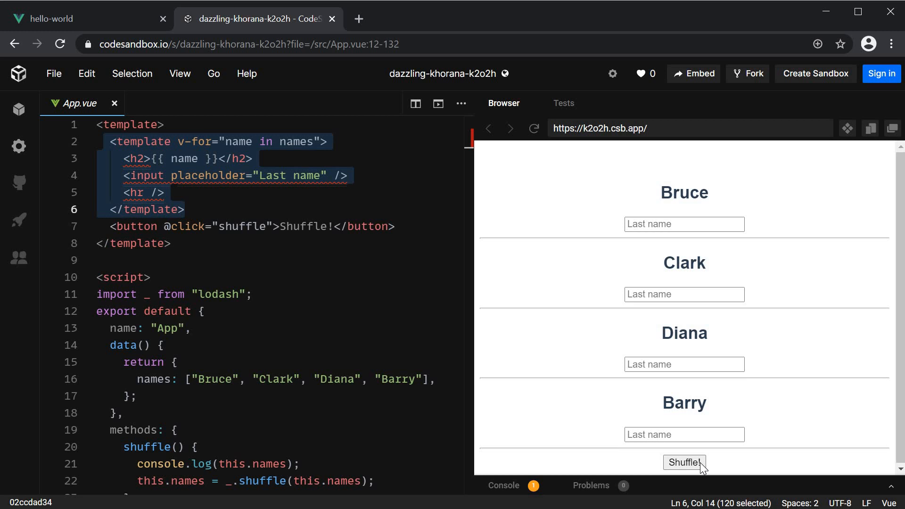
click(684, 461)
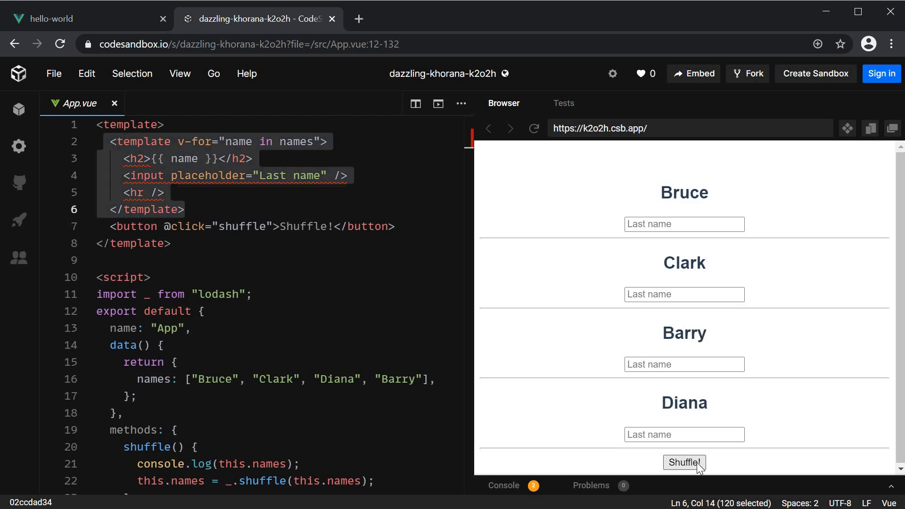
click(684, 462)
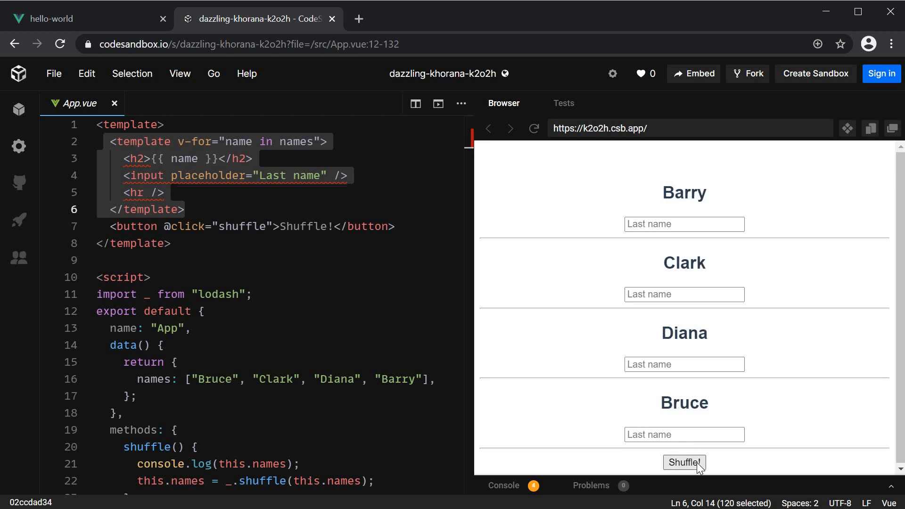
click(684, 462)
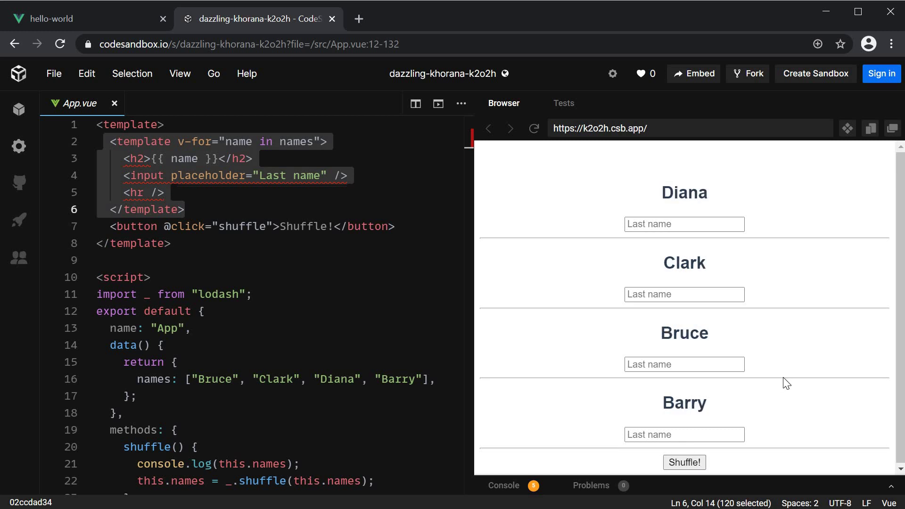
mouse_move(602, 137)
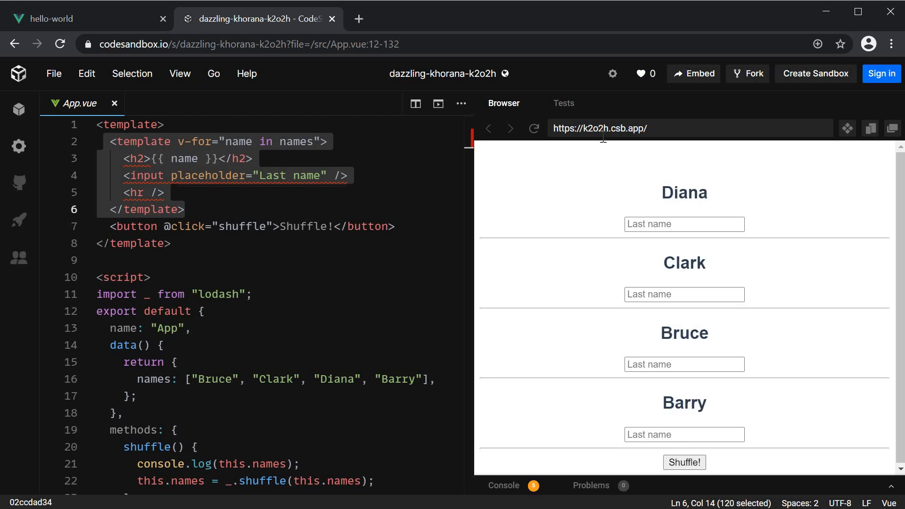
mouse_move(565, 313)
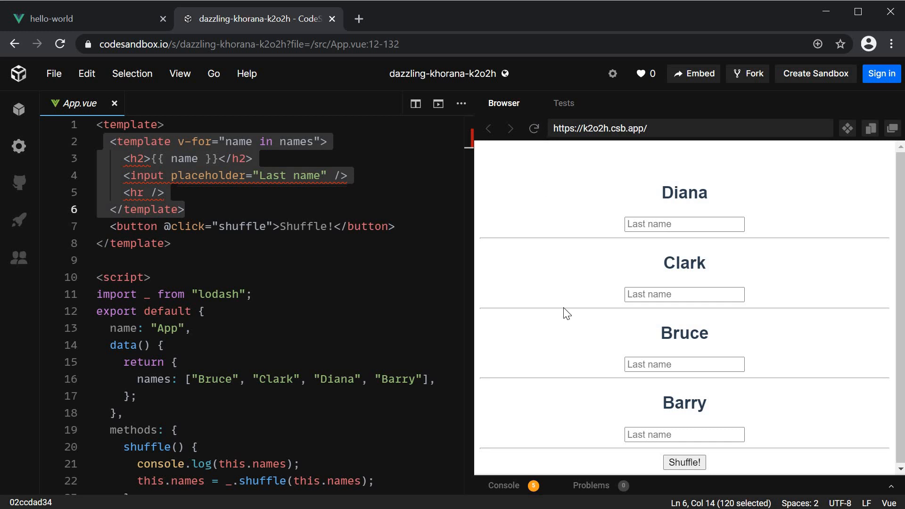
- Reload the preview to the original order, then enter Wayne for Bruce and Kent for Clark
click(683, 461)
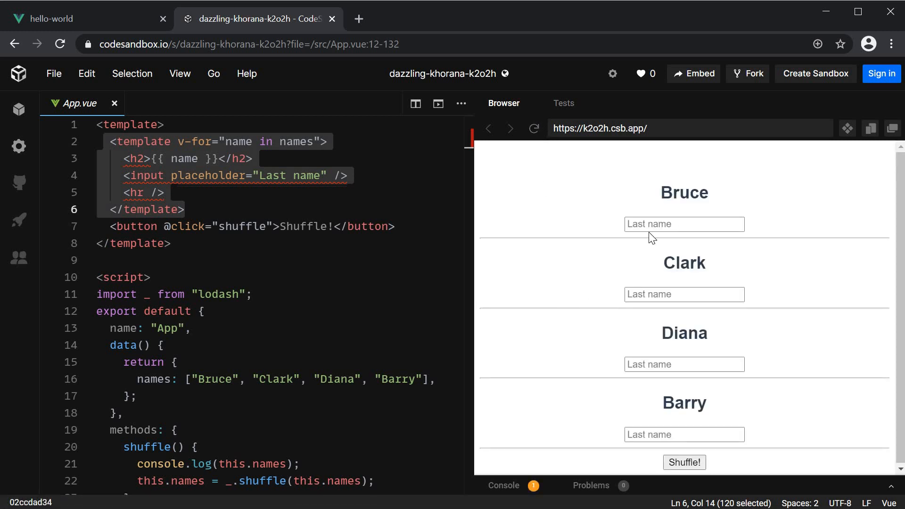
click(683, 224)
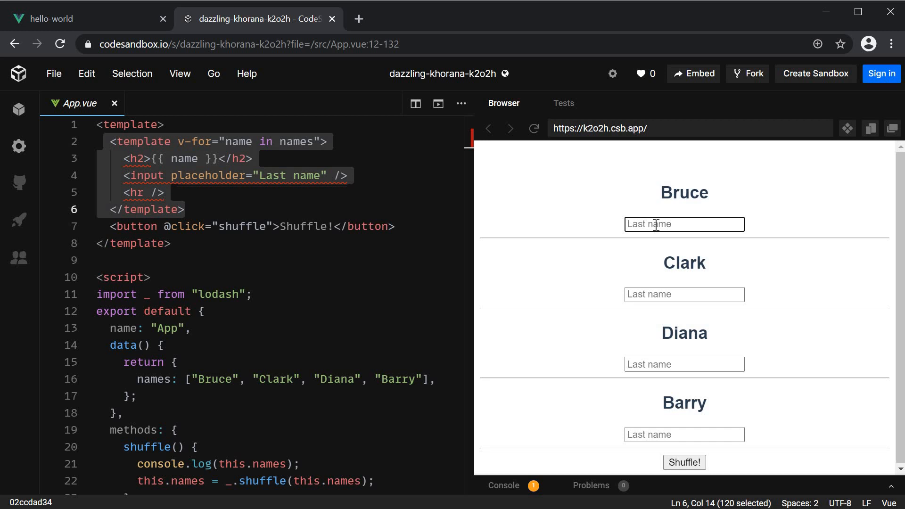
text(Wayne)
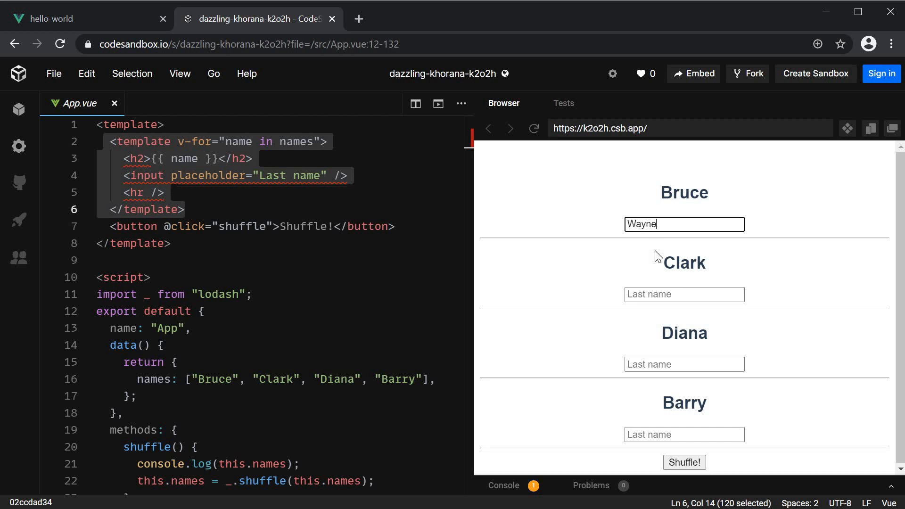
click(684, 294)
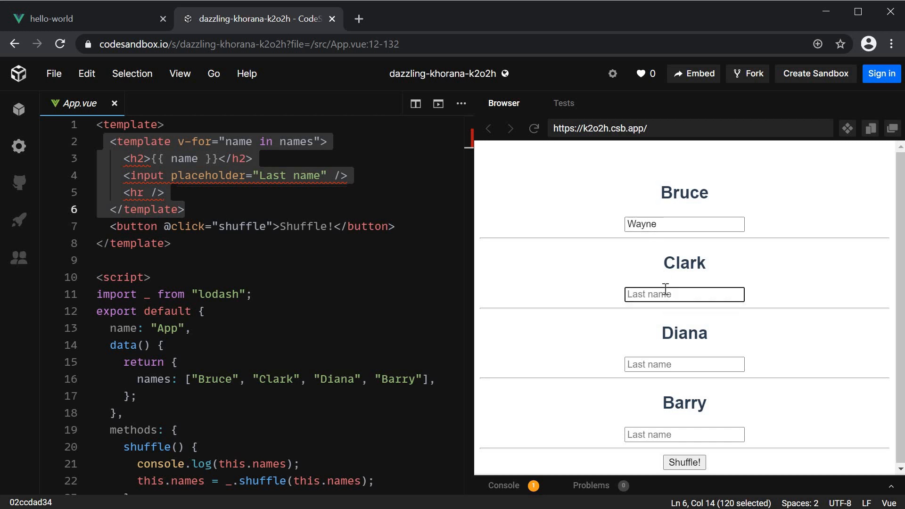
text(Kent)
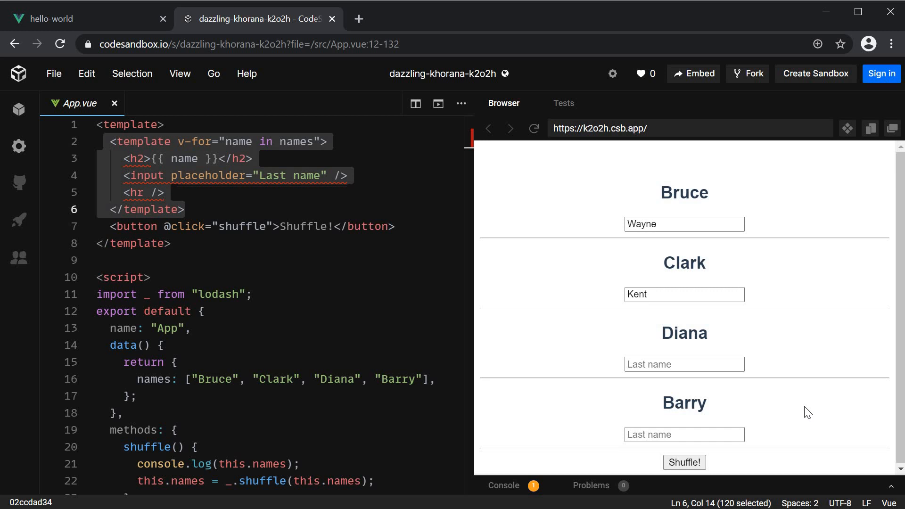
mouse_move(684, 462)
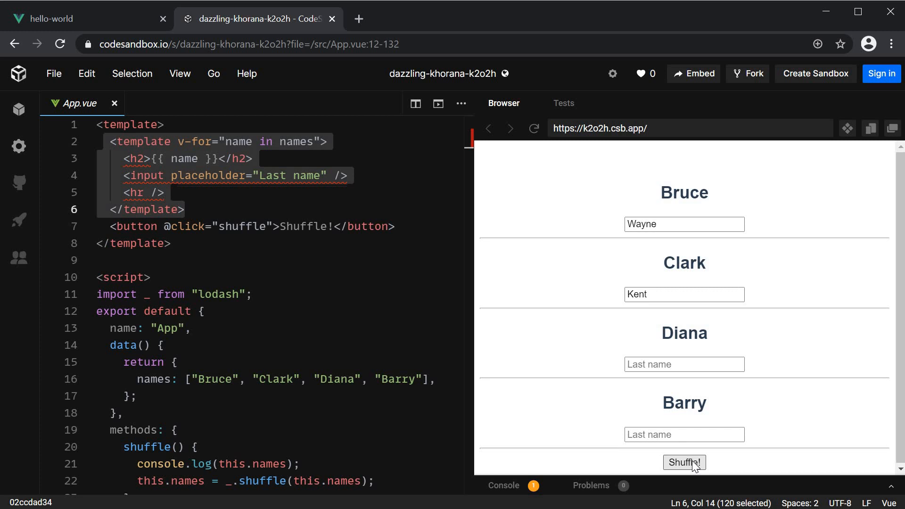
- Shuffle the unkeyed preview to show typed last names staying in place
click(684, 462)
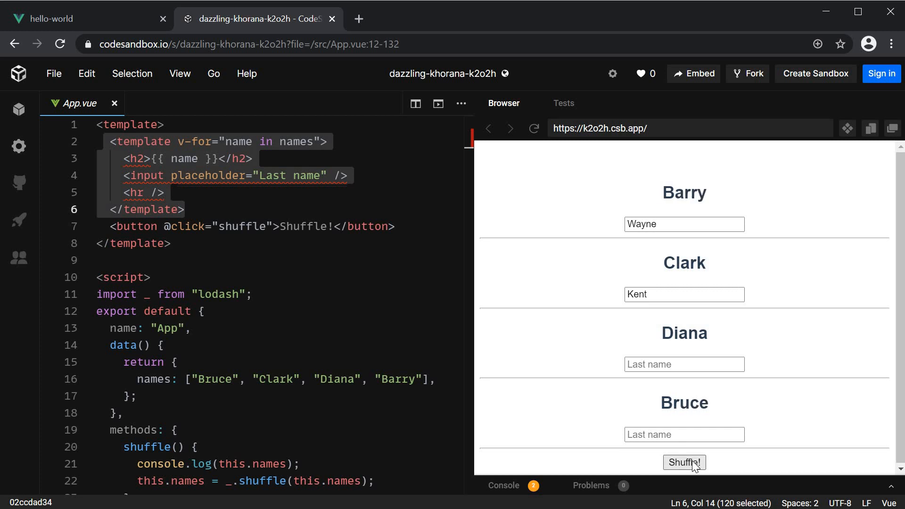
mouse_move(755, 320)
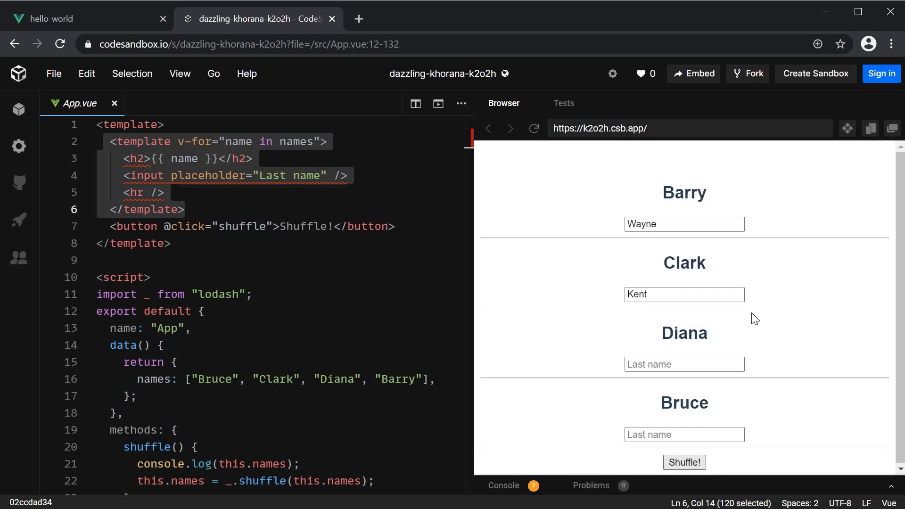
mouse_move(780, 297)
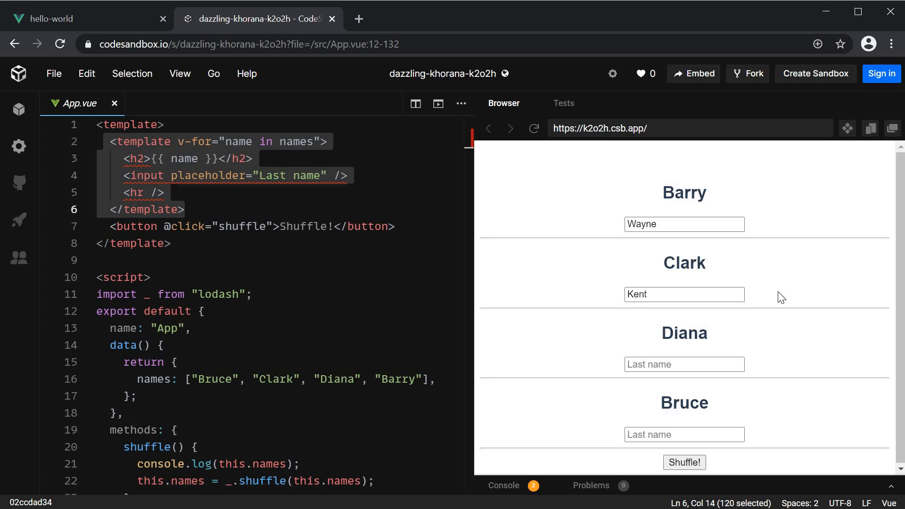
mouse_move(671, 230)
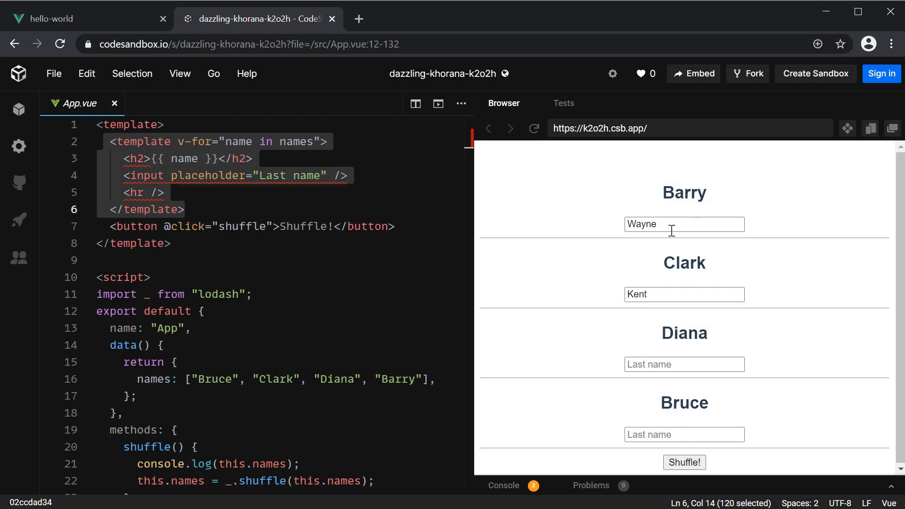
mouse_move(757, 281)
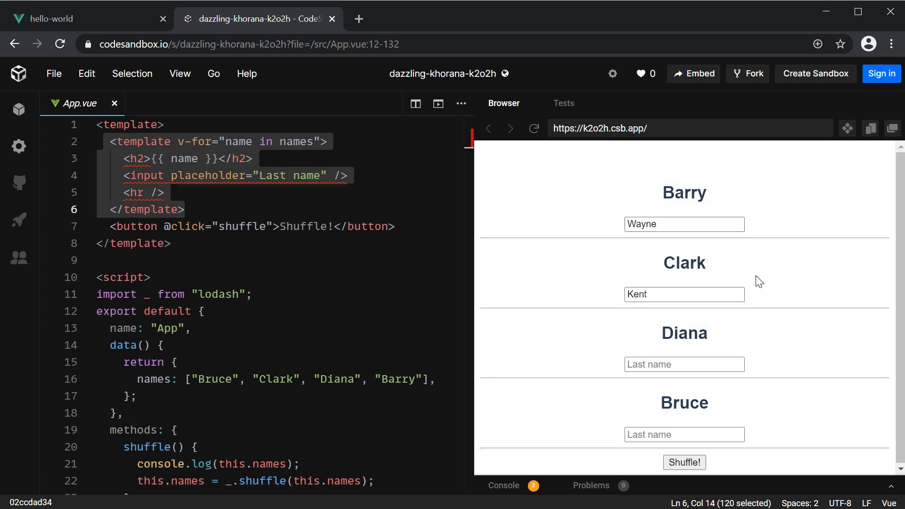
mouse_move(803, 294)
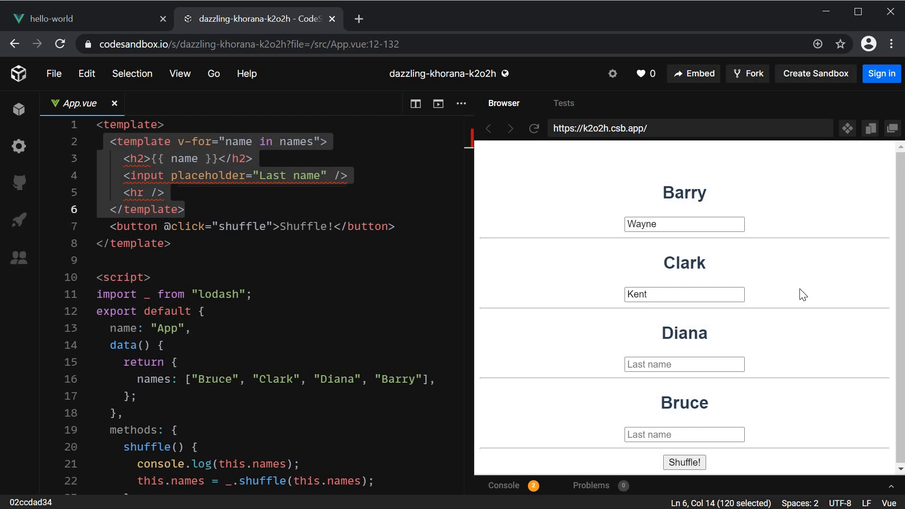
mouse_move(749, 378)
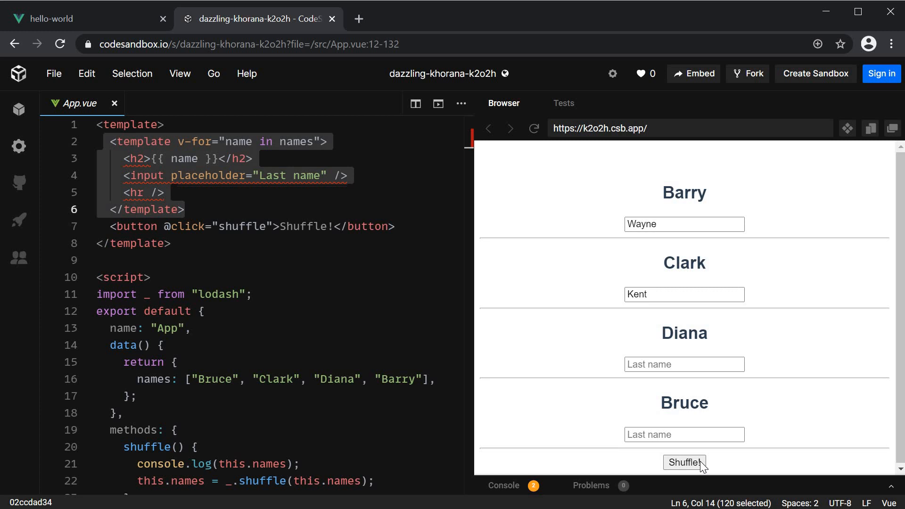
click(684, 461)
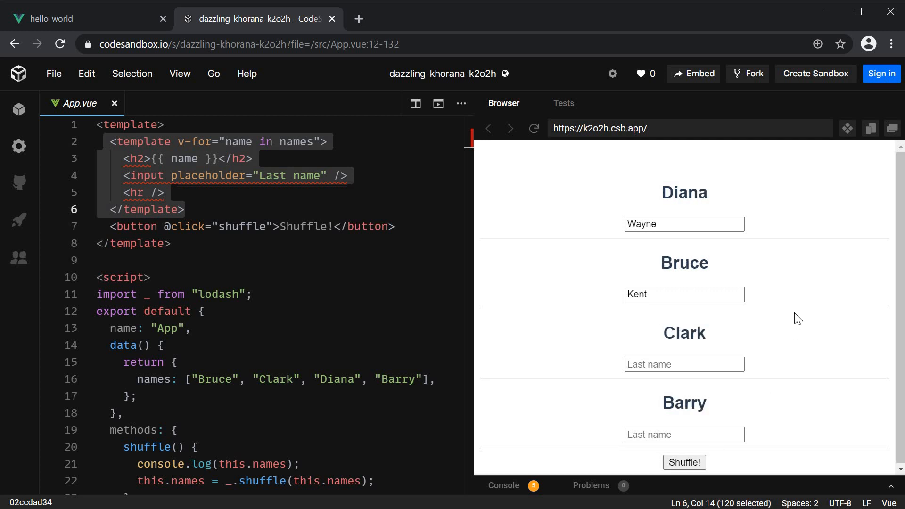
mouse_move(701, 199)
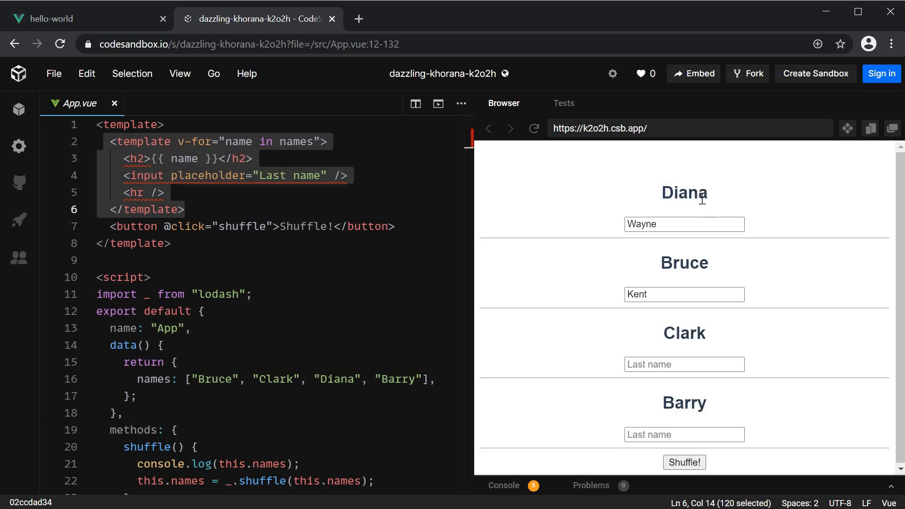
mouse_move(688, 264)
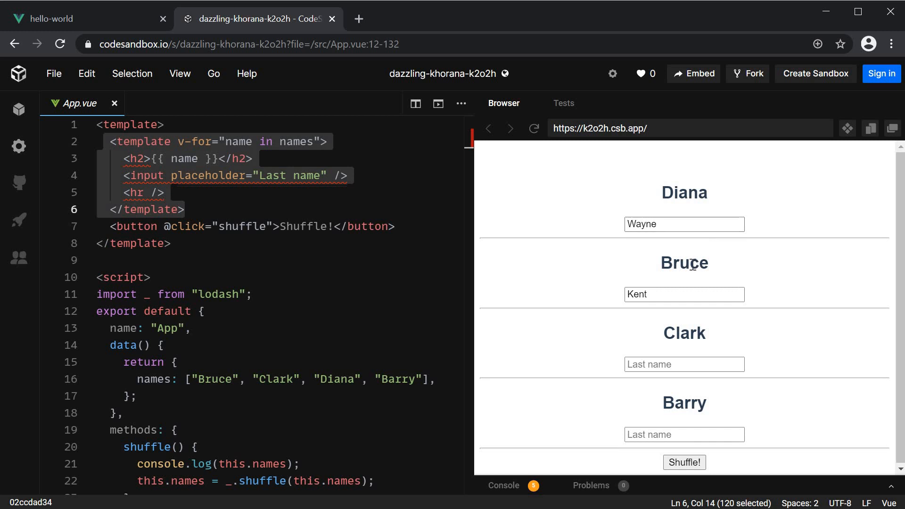
mouse_move(816, 325)
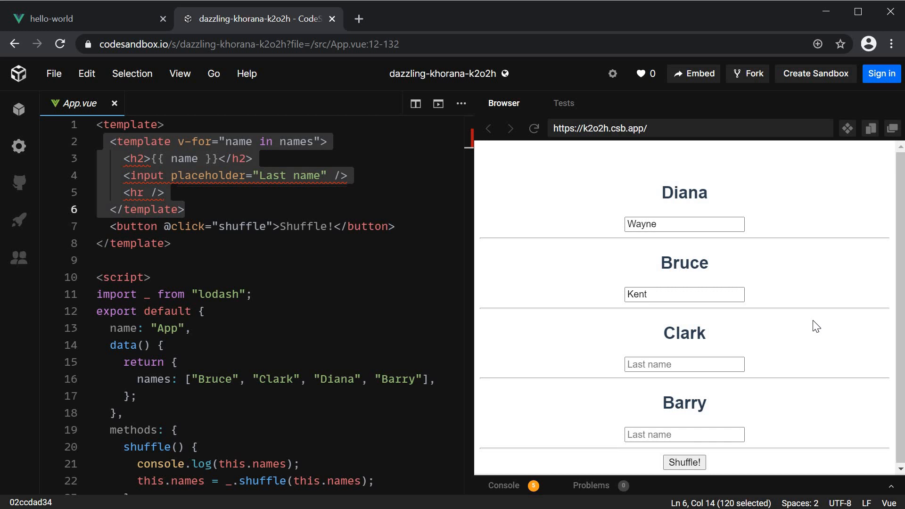
mouse_move(757, 237)
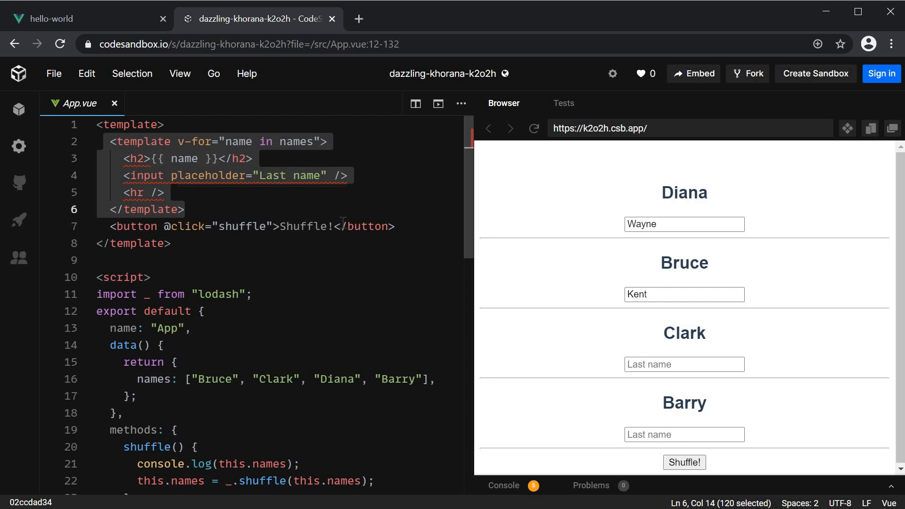
- Add :key="name" to the v-for template tag in App.vue
text(:)
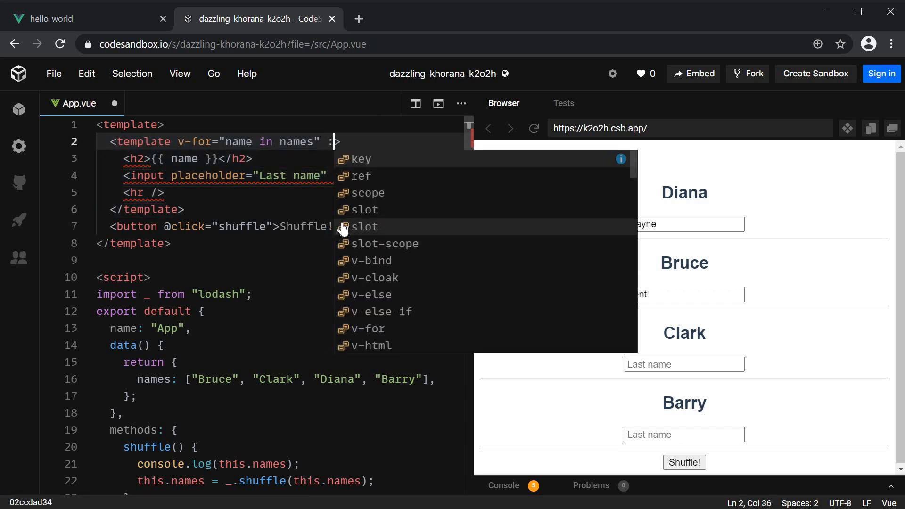
click(362, 158)
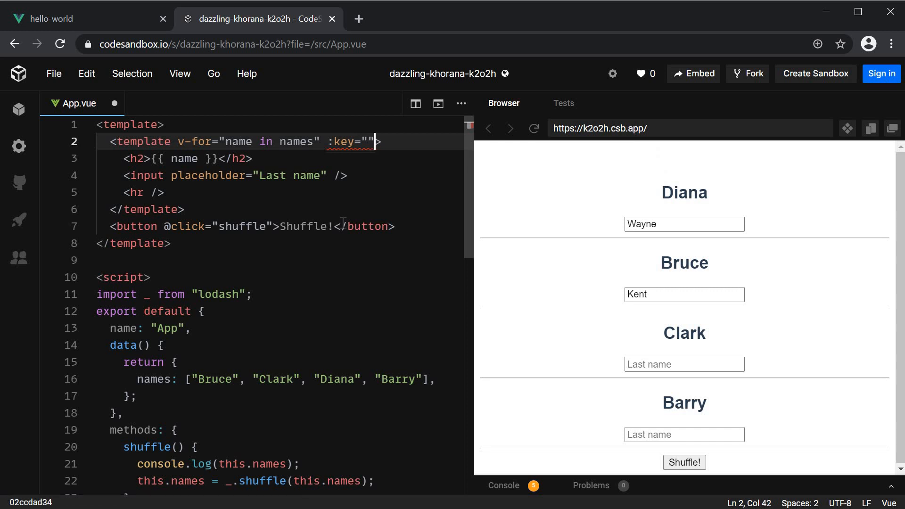
text(name)
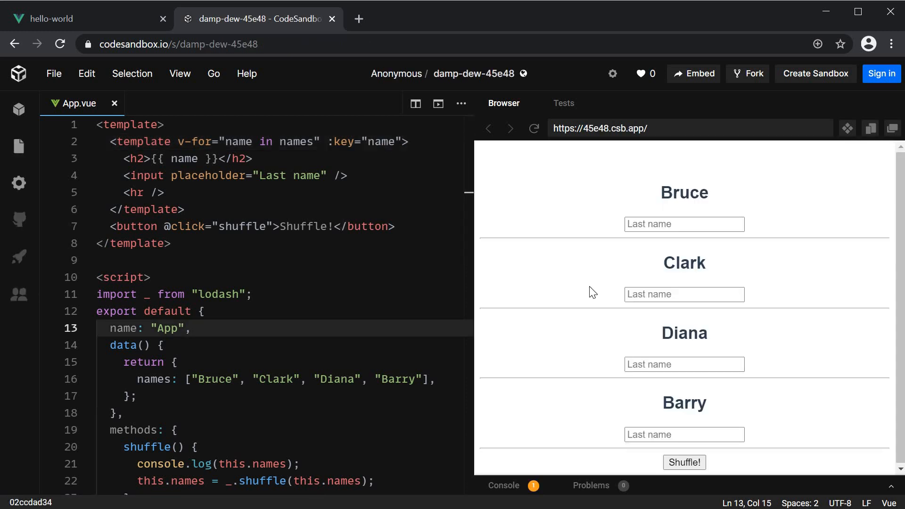
mouse_move(658, 254)
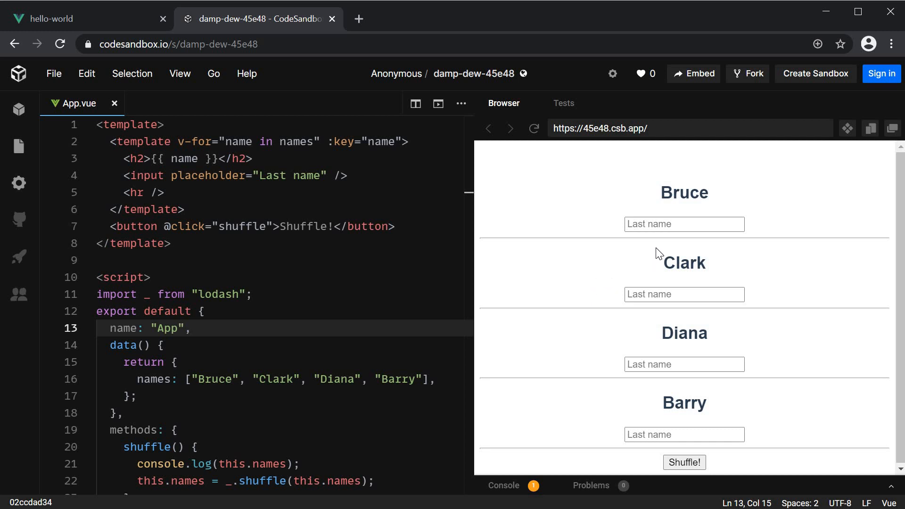
- Enter Wayne as Bruce's last name and Kent as Clark's in the keyed preview
click(683, 224)
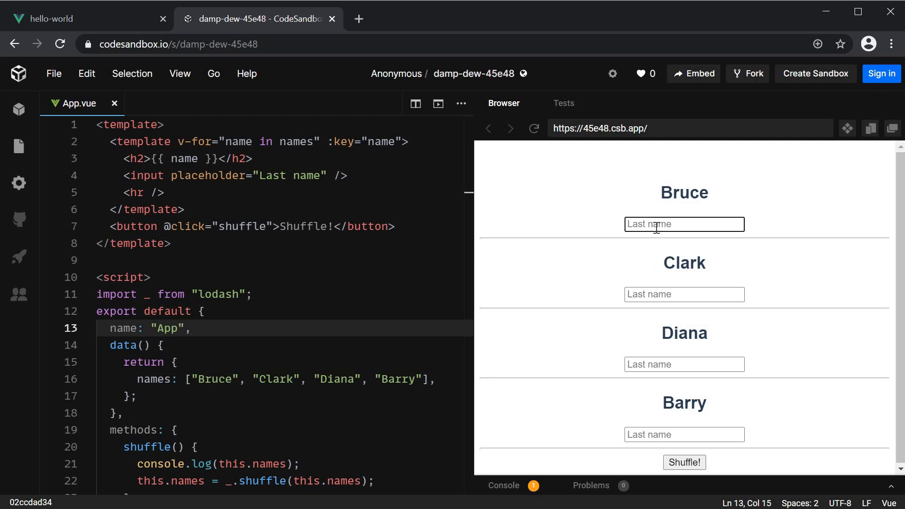
text(Wayne)
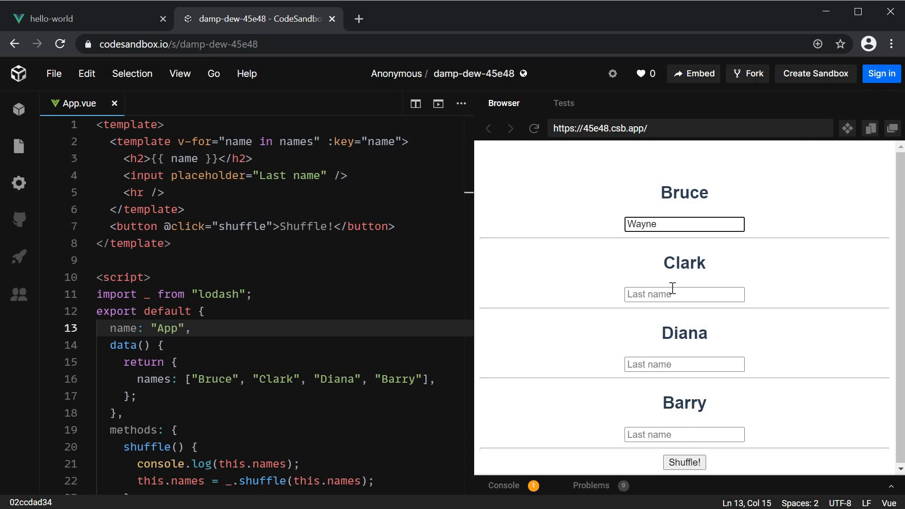
text(Kent)
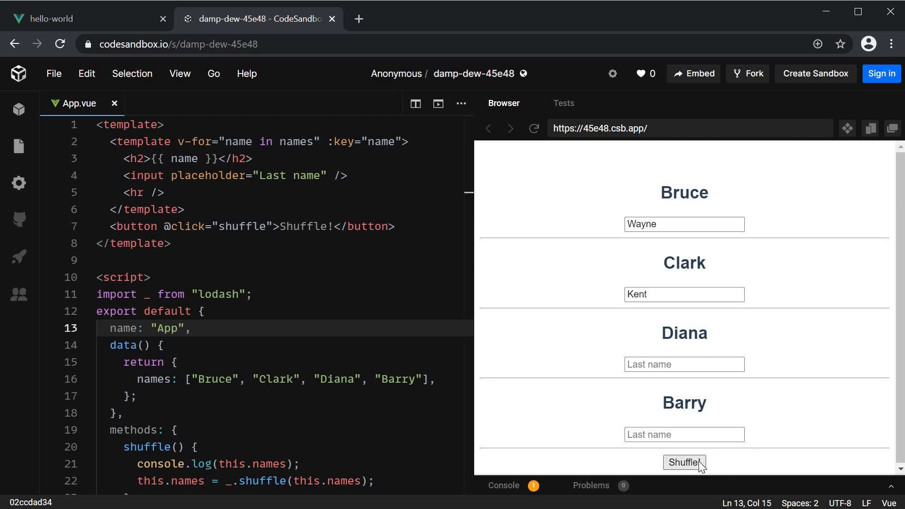
- Shuffle twice, confirming Wayne stays with Bruce and Kent with Clark
click(684, 461)
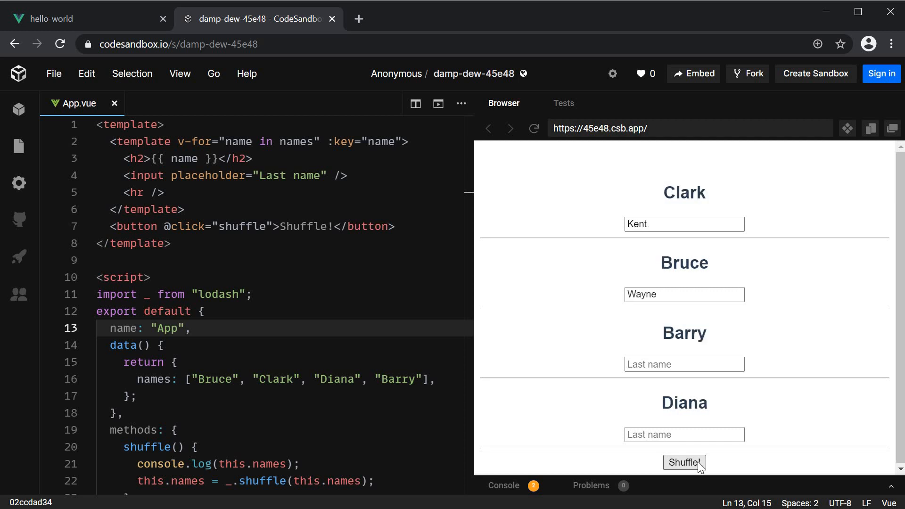
mouse_move(675, 213)
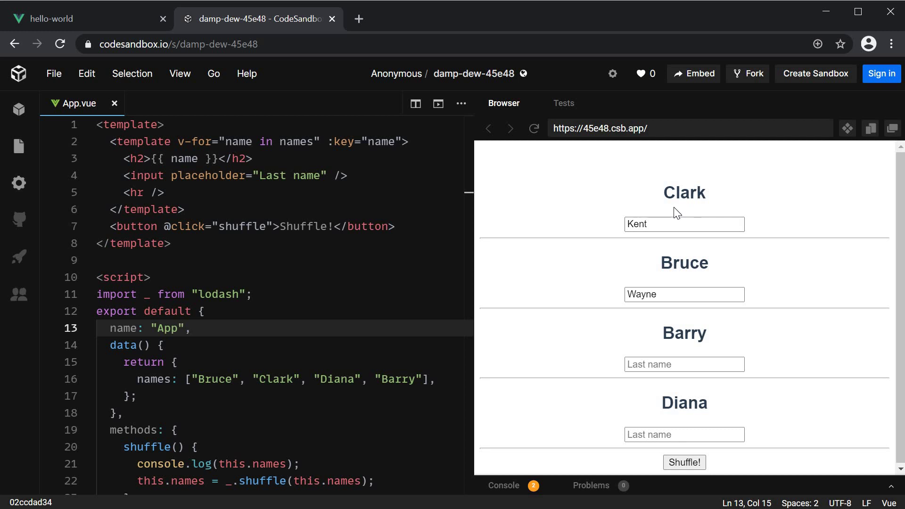
mouse_move(663, 287)
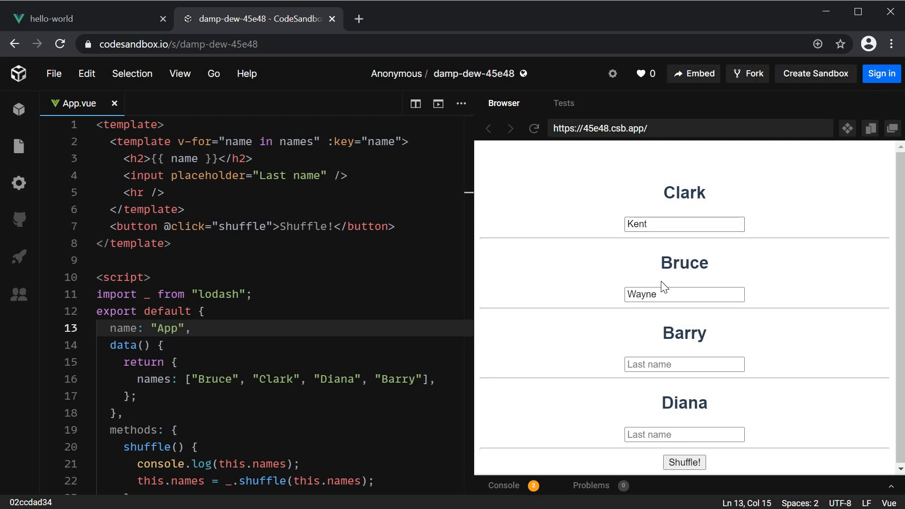
click(684, 461)
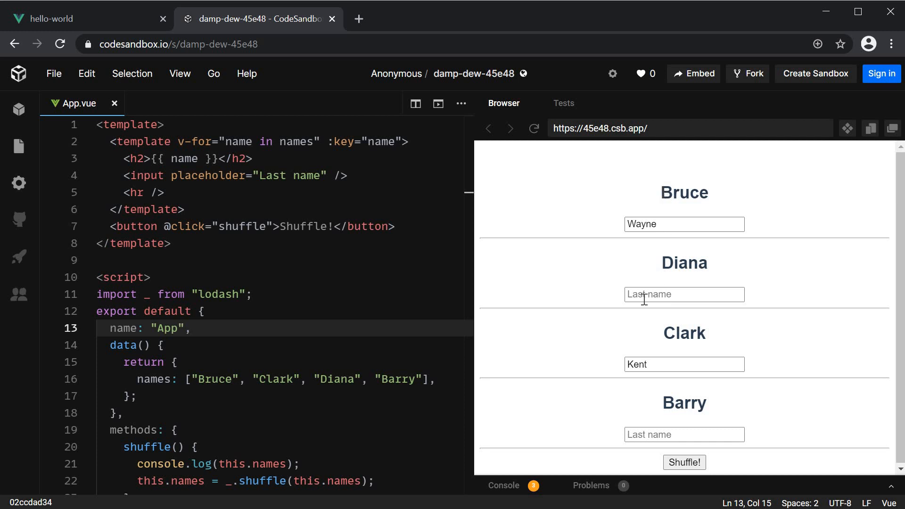
mouse_move(657, 344)
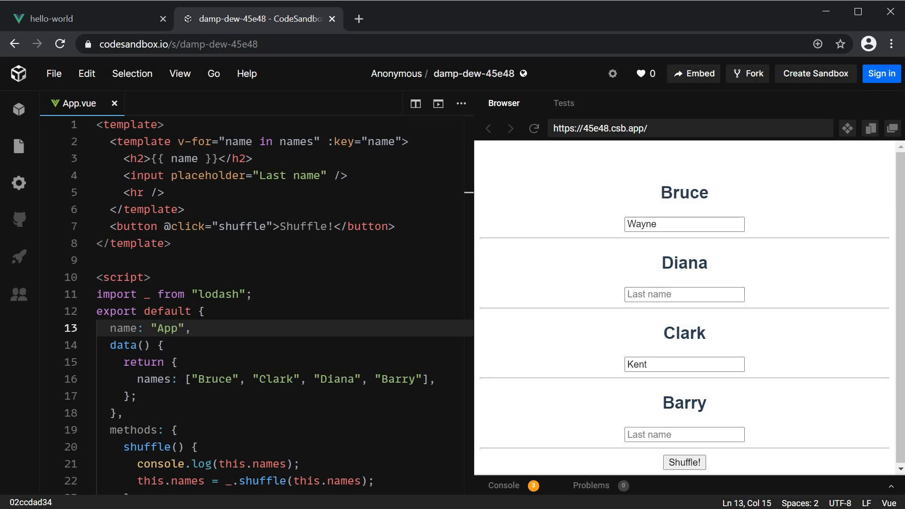
mouse_move(586, 330)
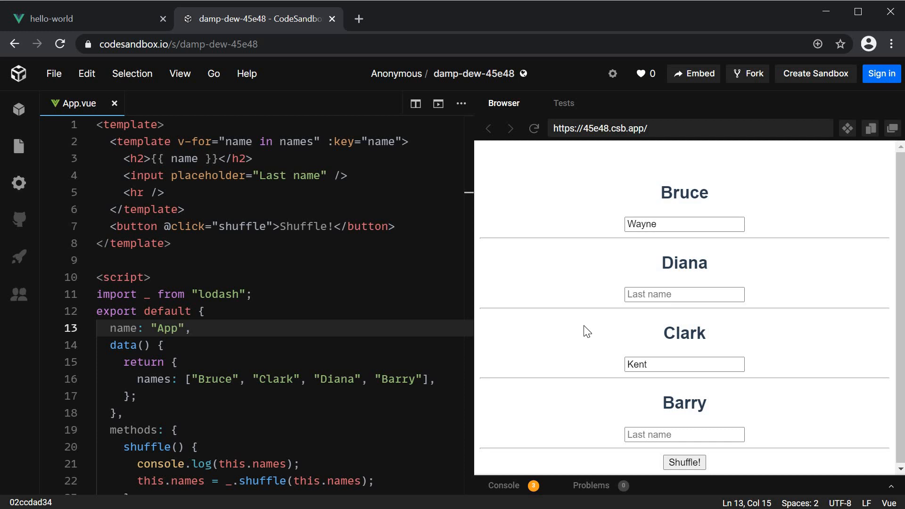